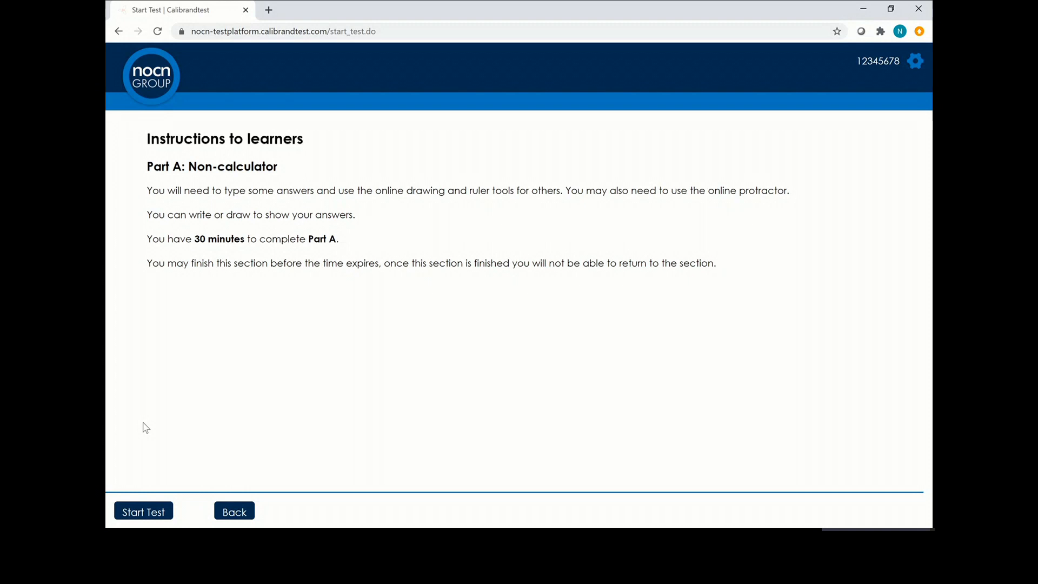
- Start the Part A non-calculator test from its instructions page
left_click(143, 511)
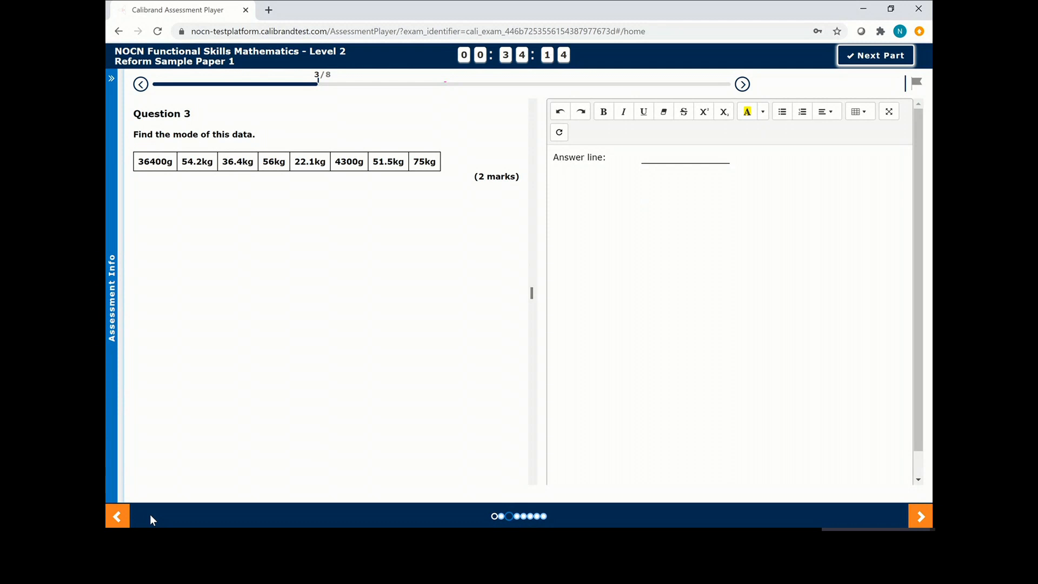
mouse_move(472, 306)
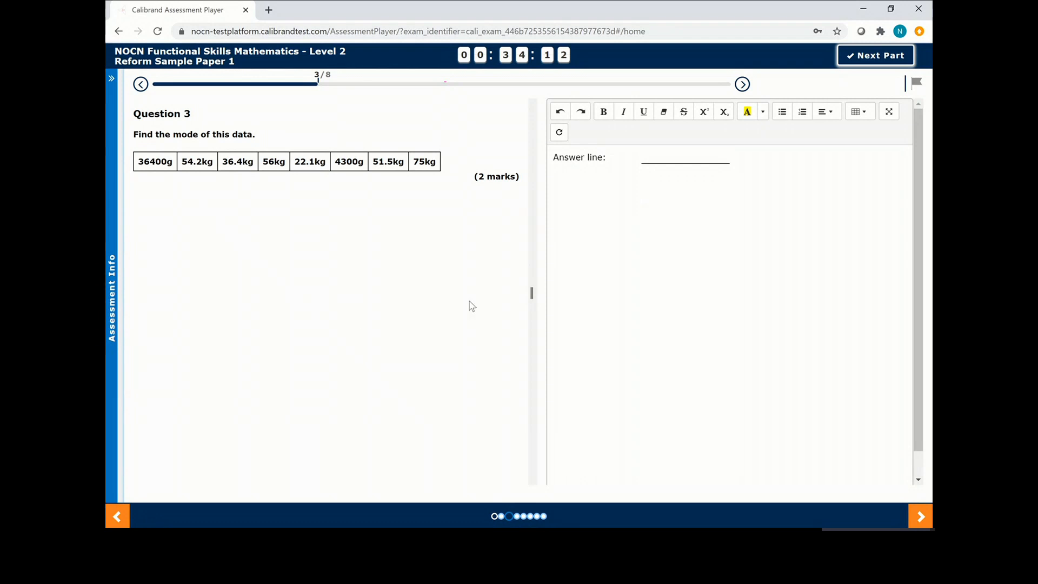
mouse_move(521, 297)
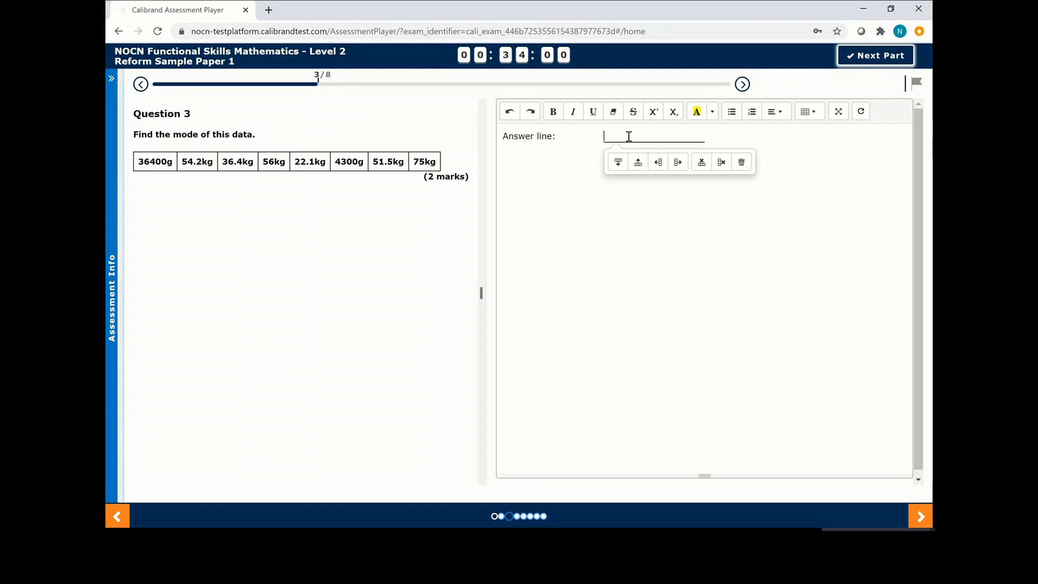
- Type 'answ' as the start of an answer on Question 3's answer line
type("answ")
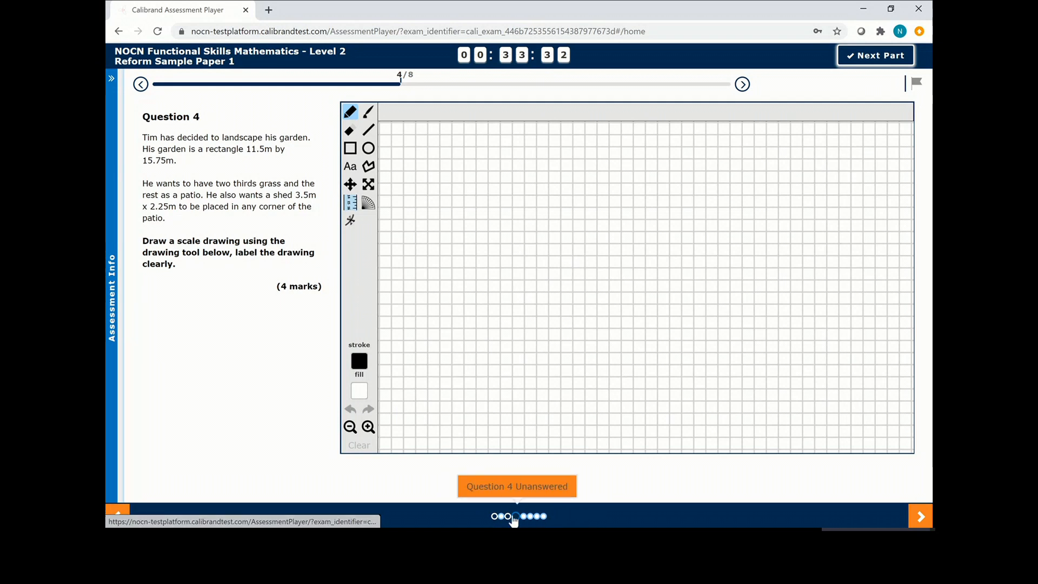
- View Question 5's fraction sum, then go back to Question 4
left_click(742, 84)
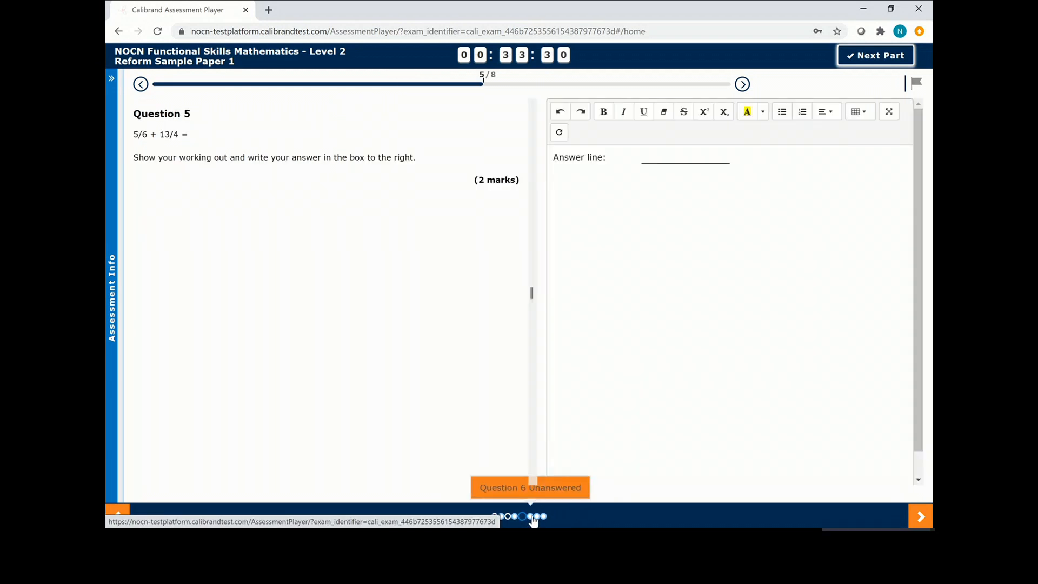
left_click(141, 84)
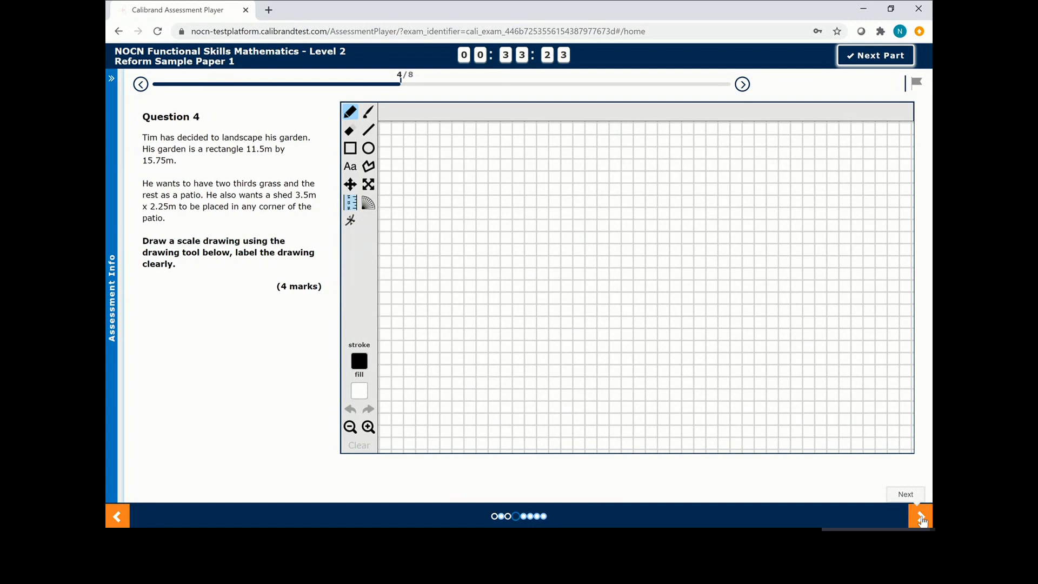
mouse_move(117, 516)
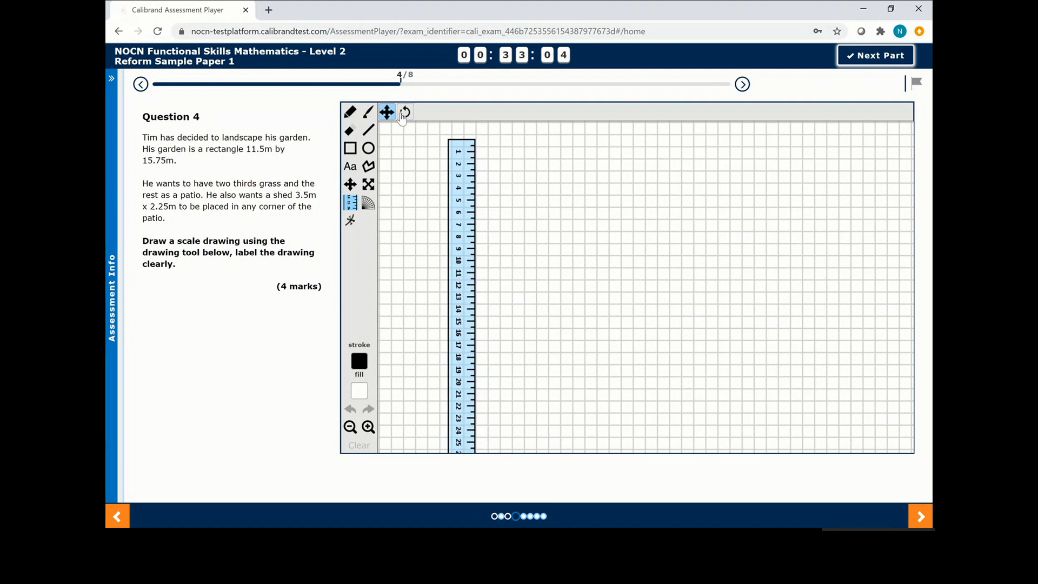
- Draw a diagonal line along the angled ruler, toggle the protractor, and flag Question 4
left_click(405, 112)
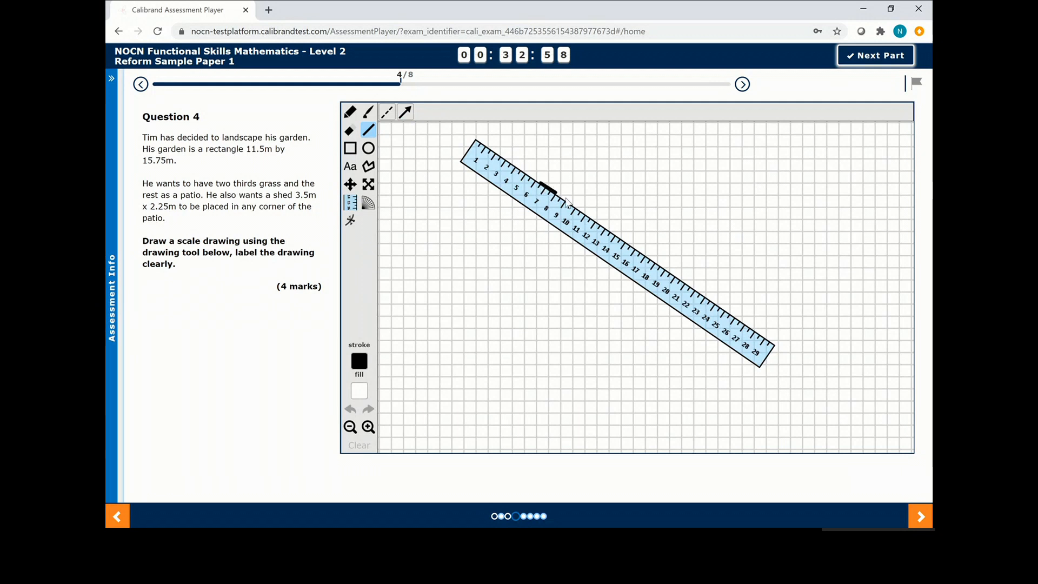
left_click_drag(540, 184, 646, 257)
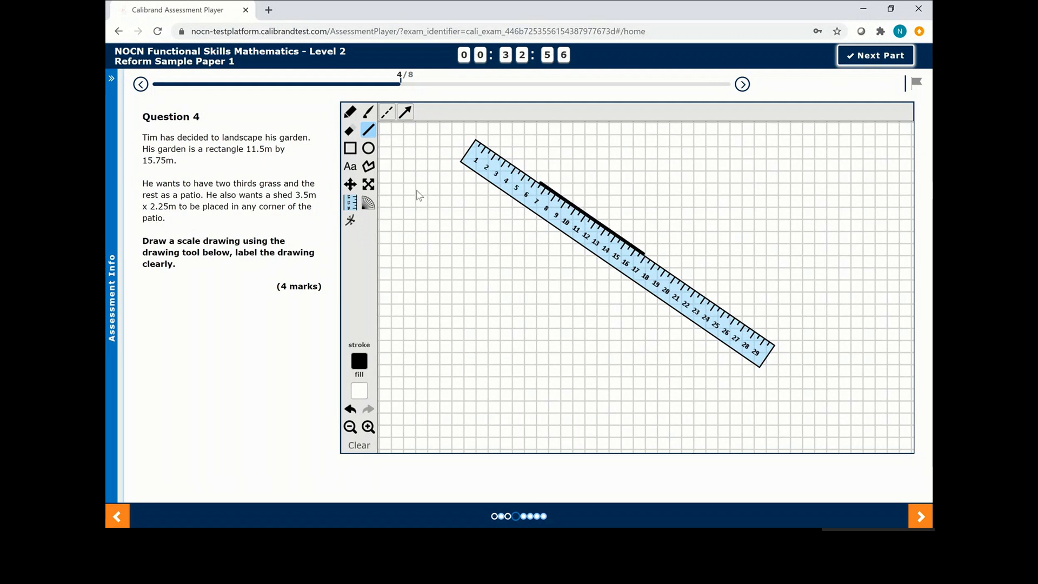
left_click(369, 202)
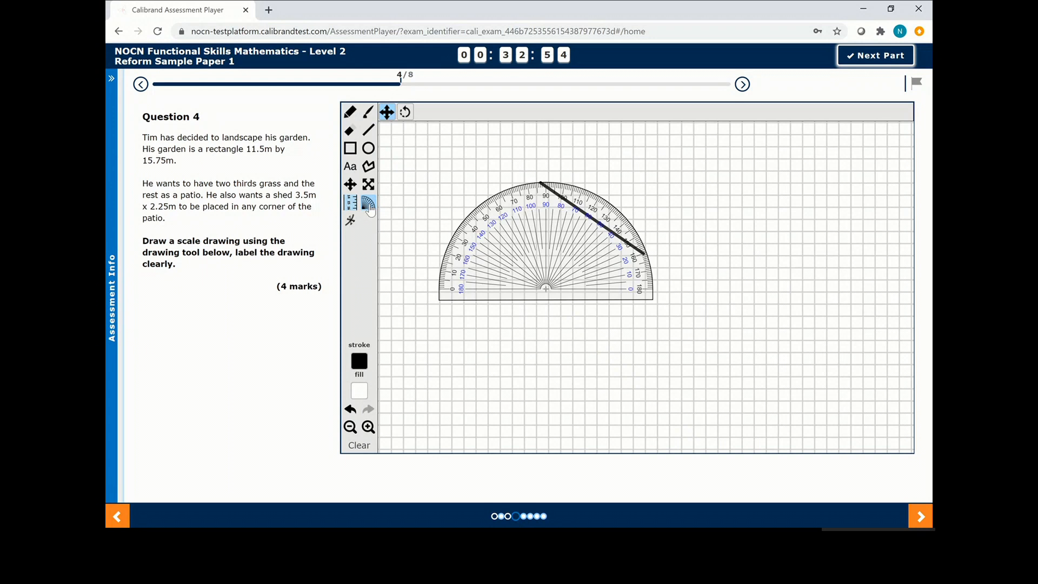
left_click(405, 112)
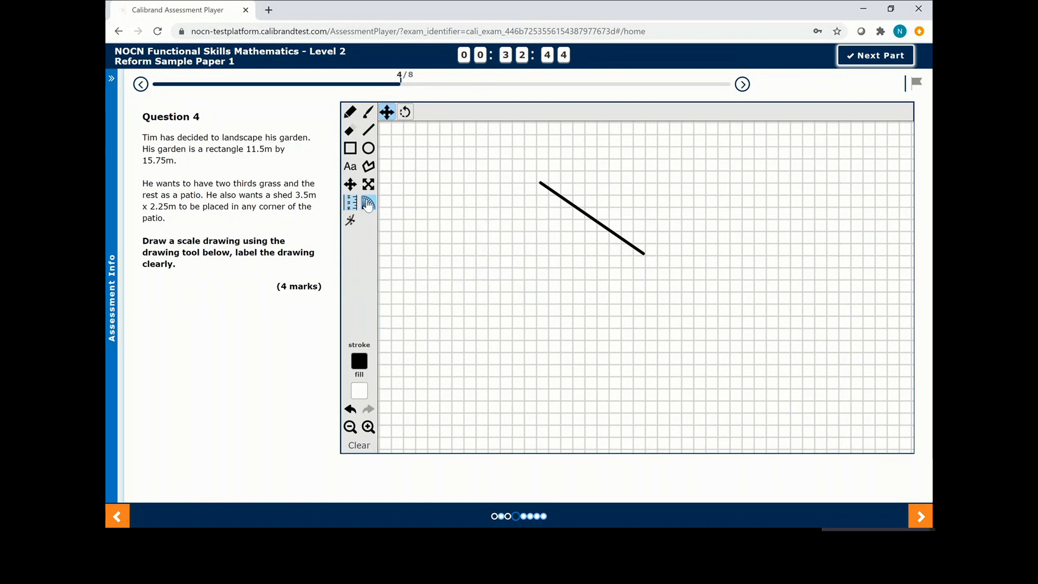
left_click(917, 82)
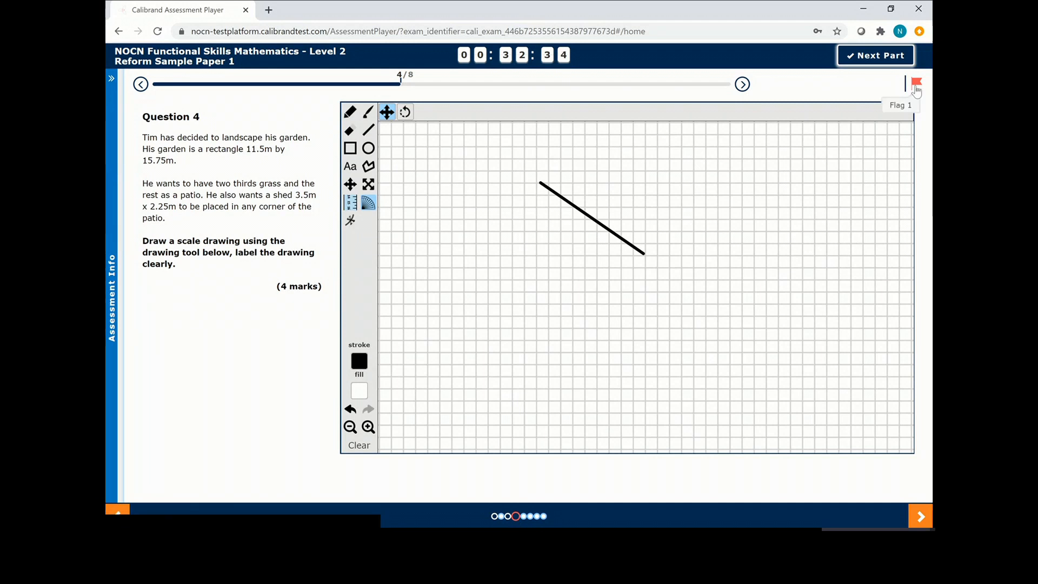
left_click(917, 84)
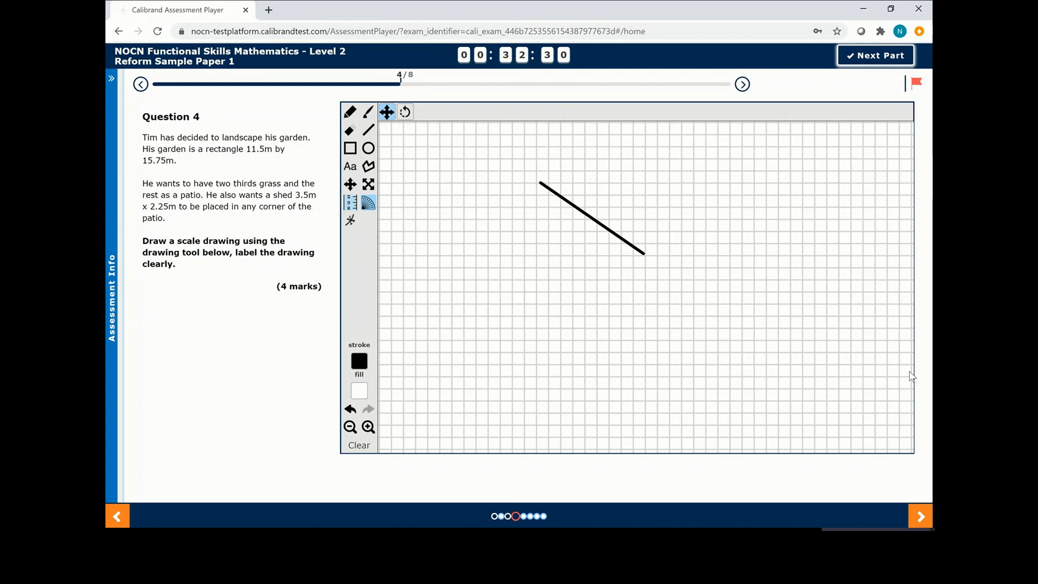
left_click(875, 55)
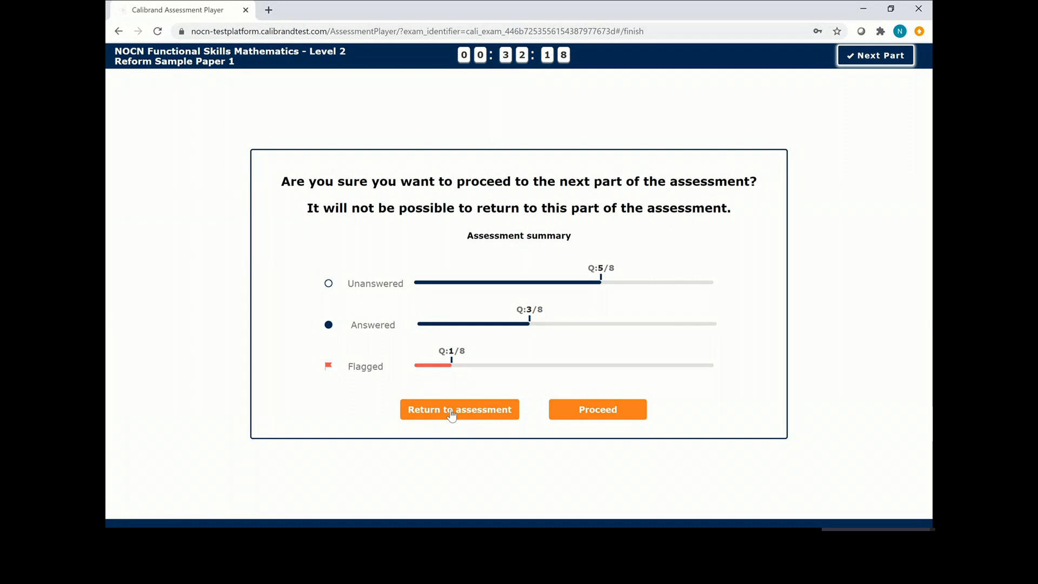
left_click(460, 409)
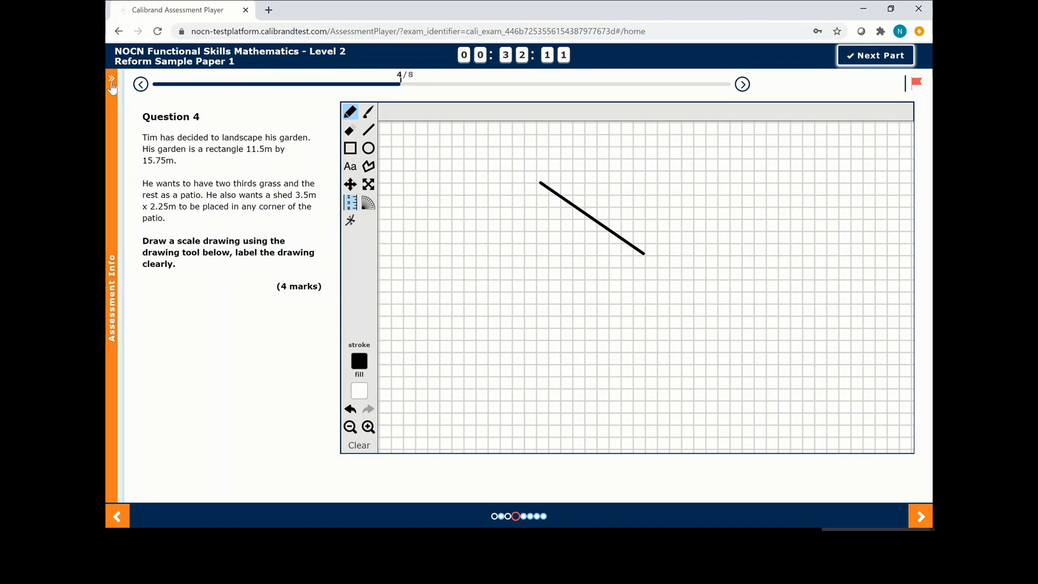
- Filter Assessment Info by unanswered and flagged, unflag Question 4, and request Next Part
left_click(112, 77)
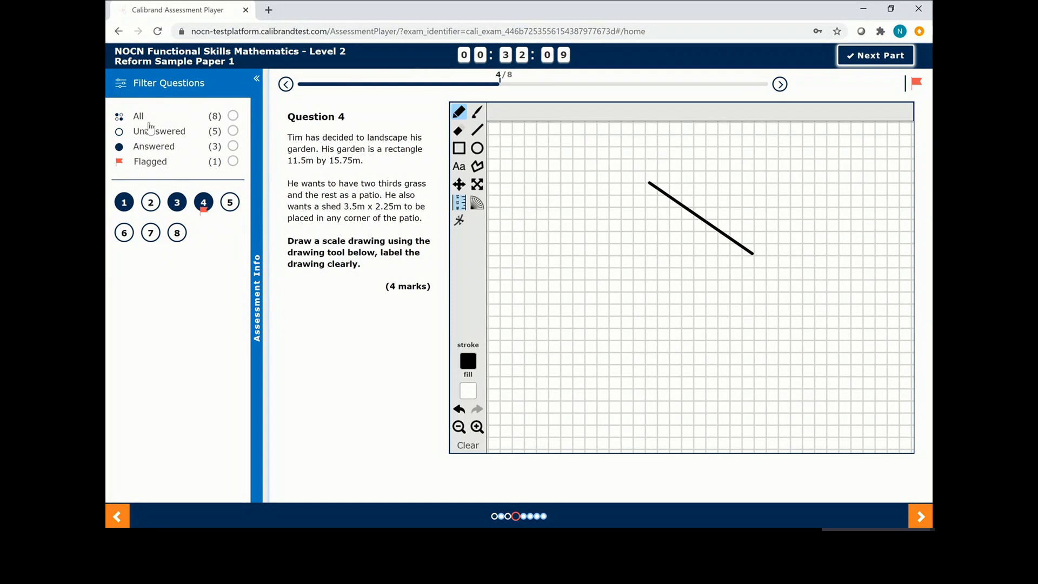
mouse_move(171, 123)
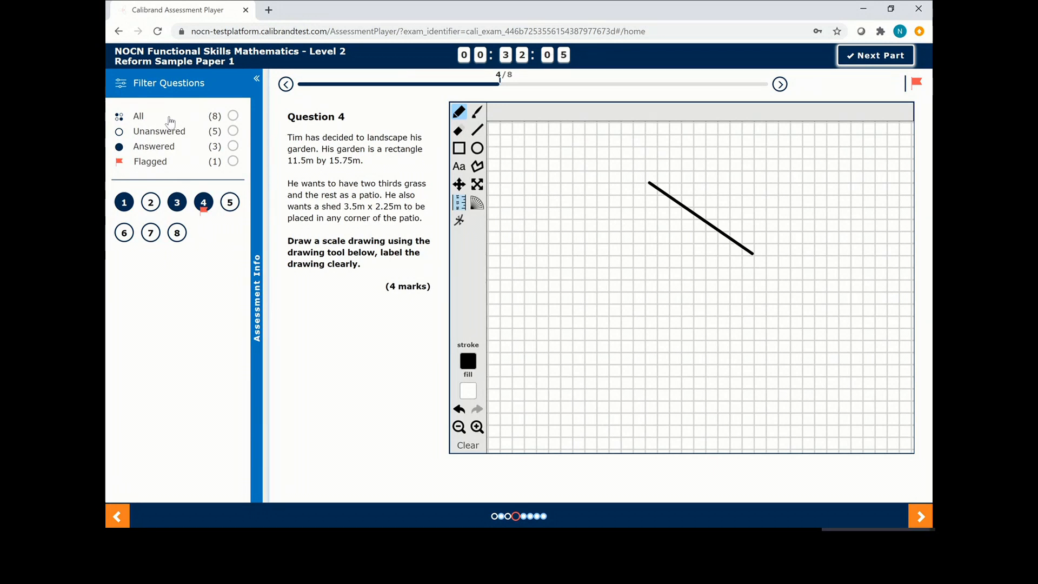
left_click(232, 131)
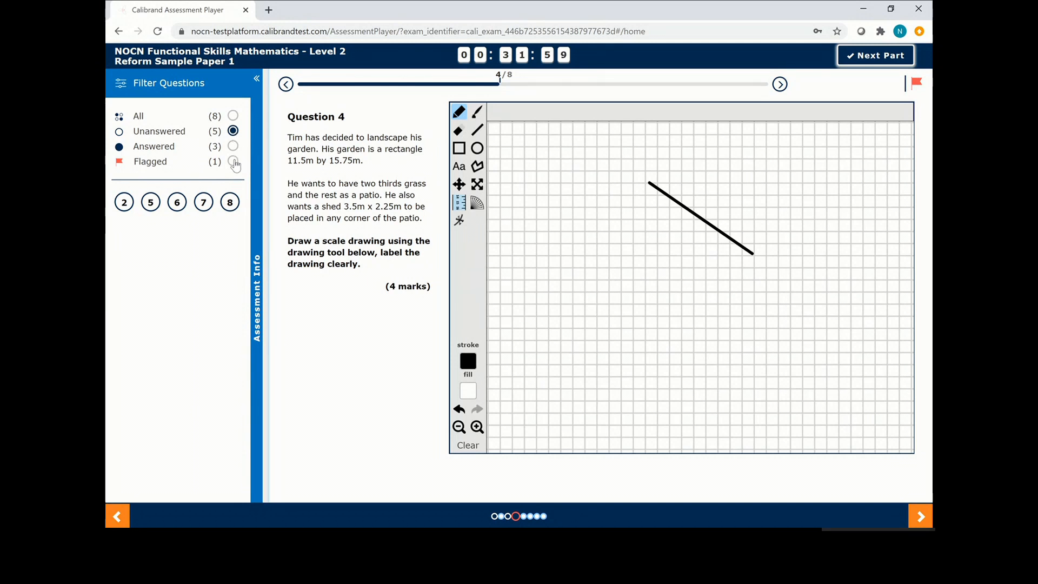
left_click(232, 161)
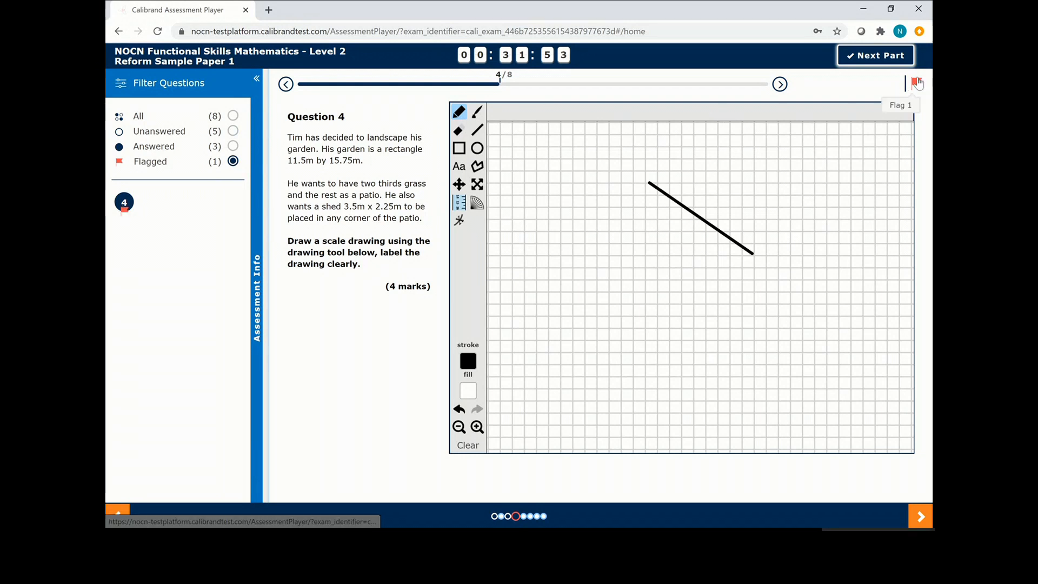
left_click(917, 83)
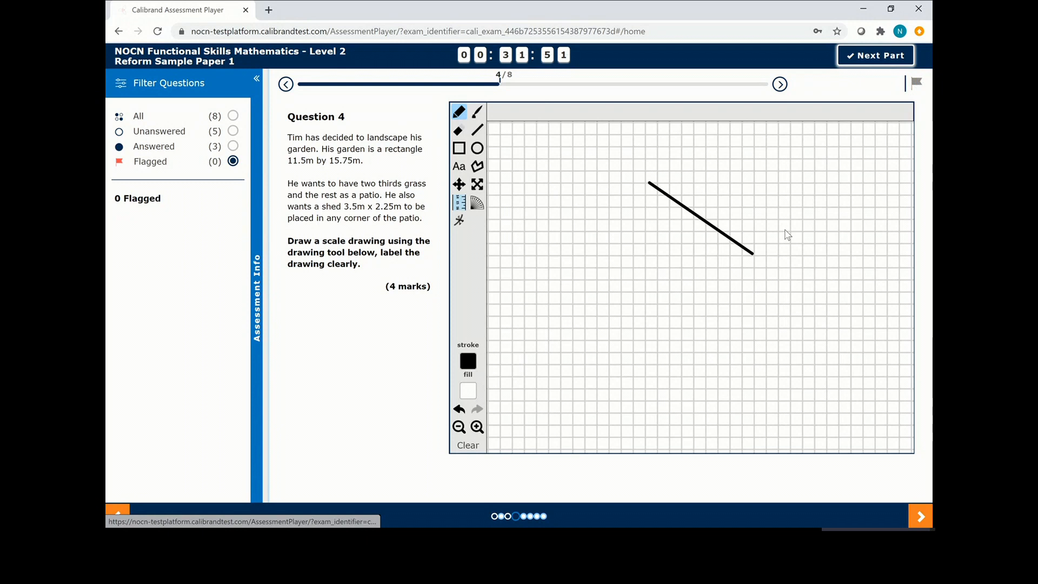
mouse_move(855, 107)
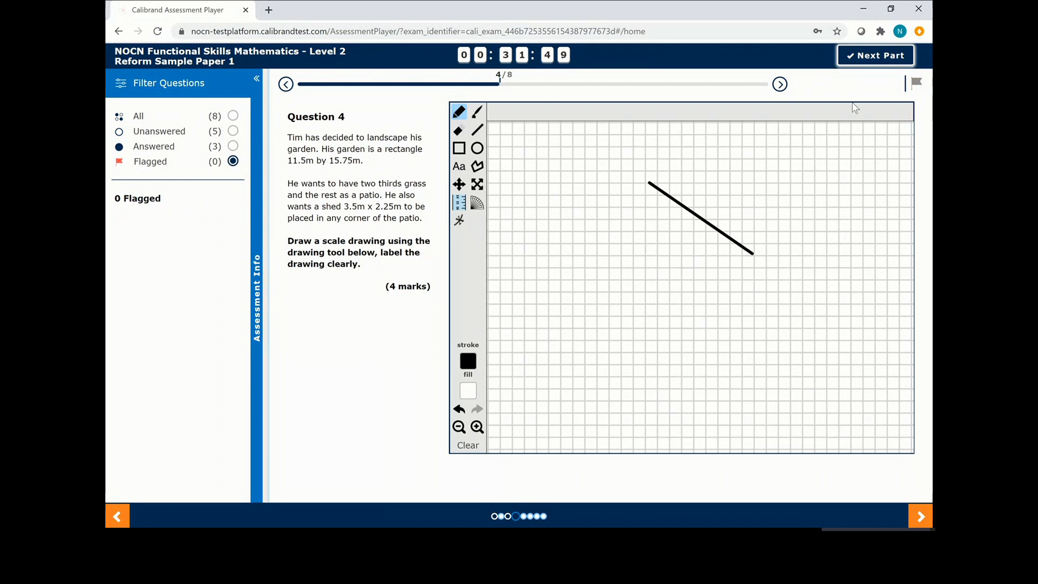
left_click(875, 55)
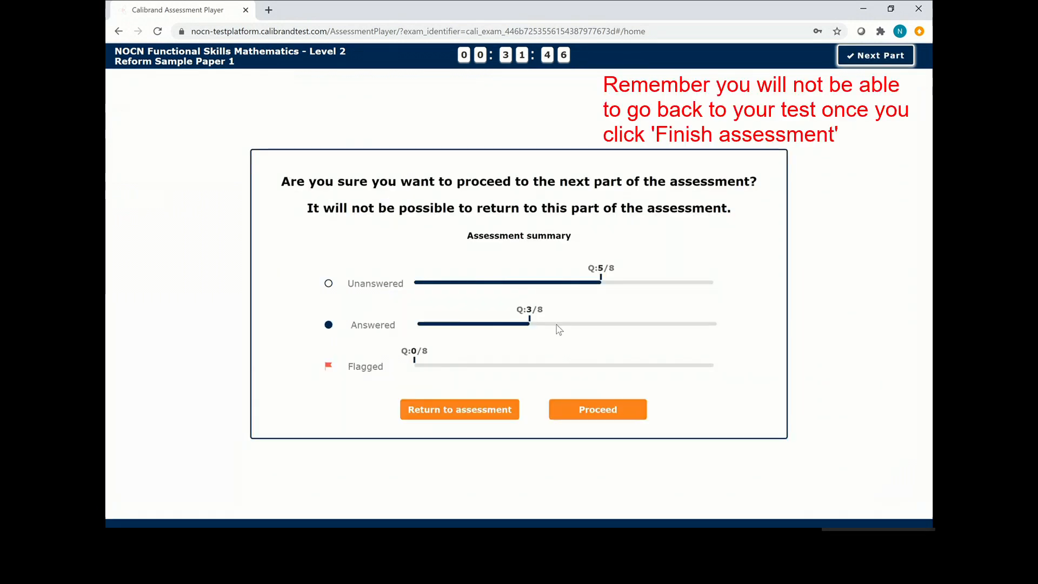